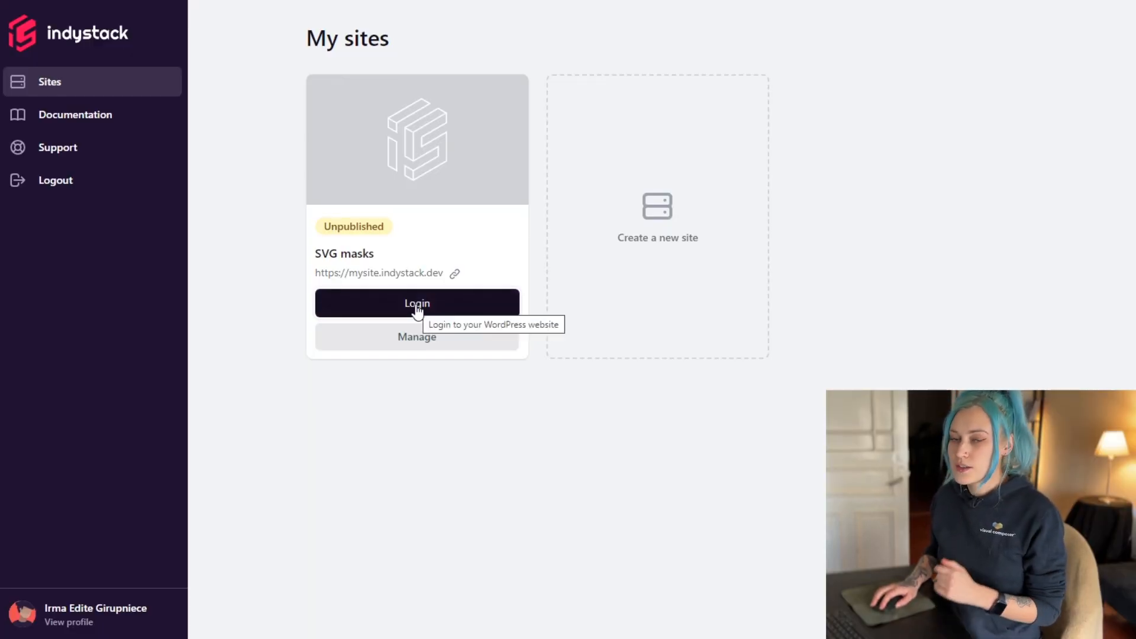
# Log in to the SVG masks site's WordPress dashboard from the My sites page
pyautogui.click(416, 303)
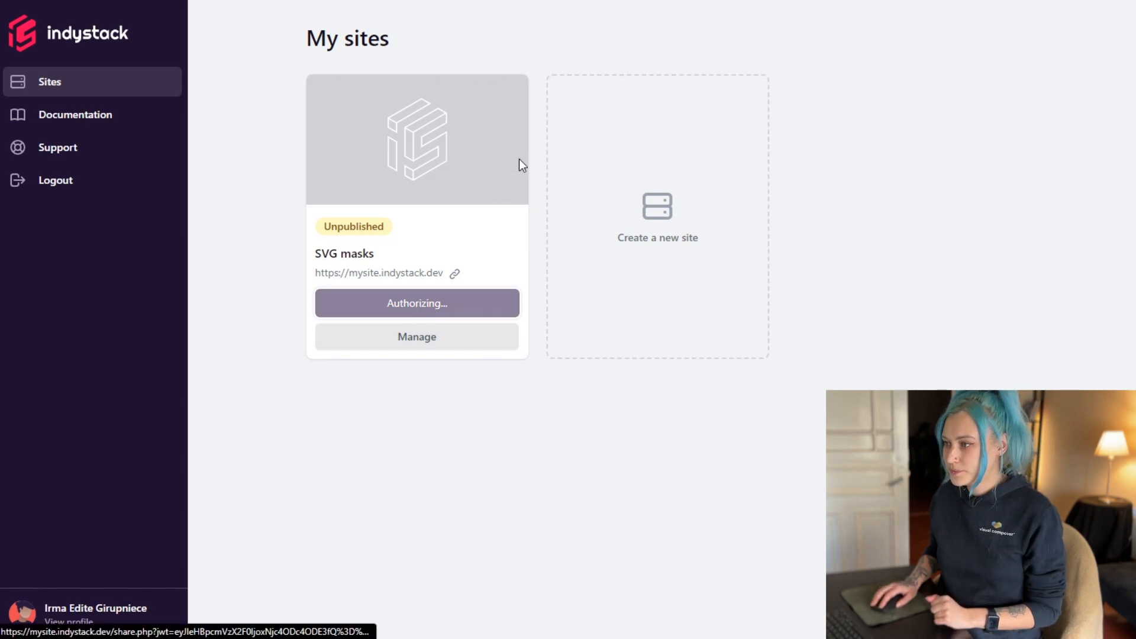
pyautogui.click(417, 336)
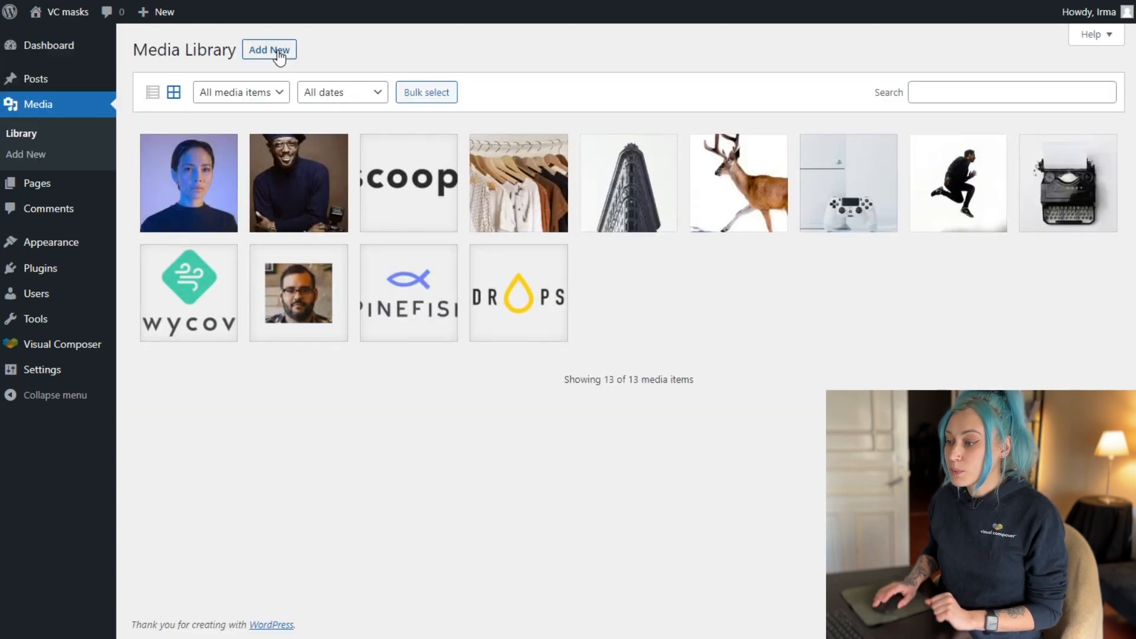
# Upload the blue blob SVG to the Media Library as its 14th item
pyautogui.click(269, 50)
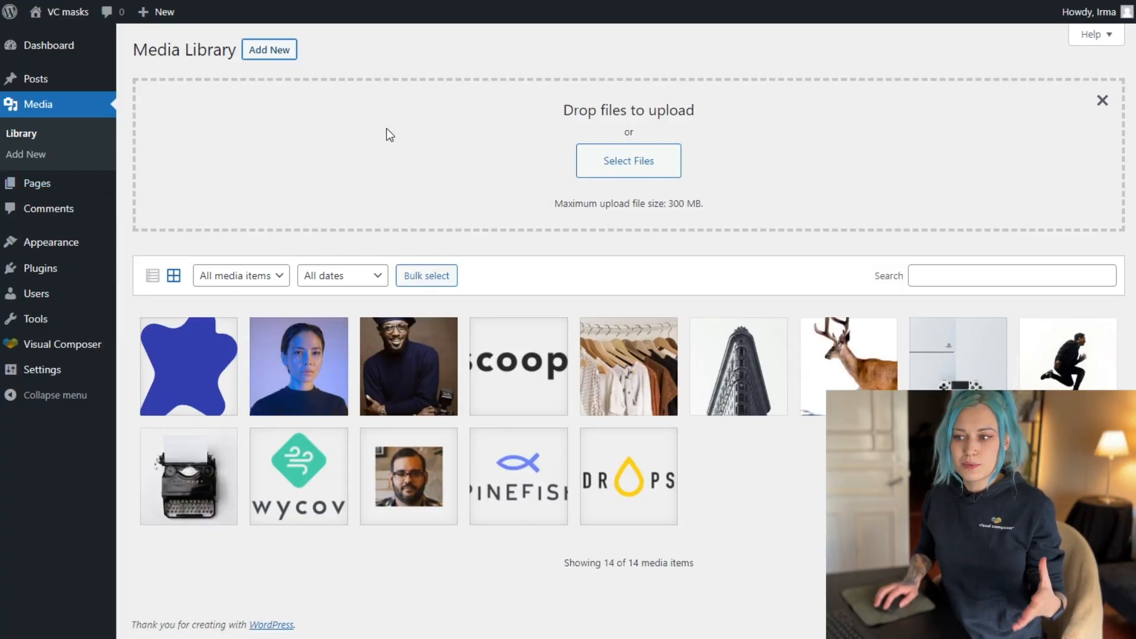
pyautogui.moveTo(36, 182)
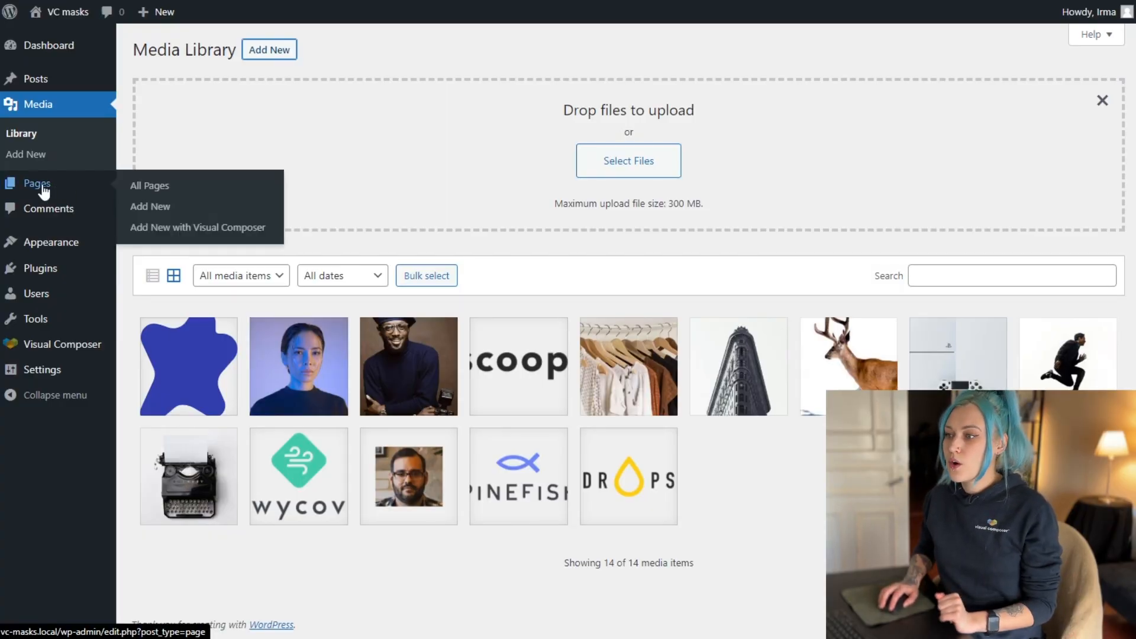
# Open the Rohu page from All Pages in the Visual Composer editor
pyautogui.click(149, 186)
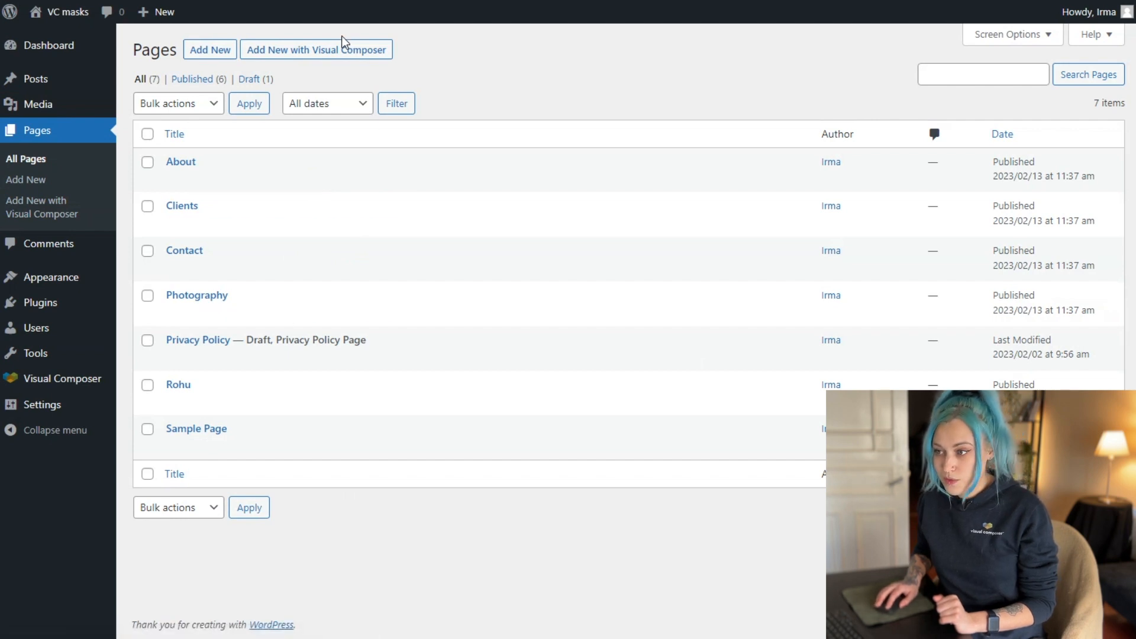
pyautogui.moveTo(355, 319)
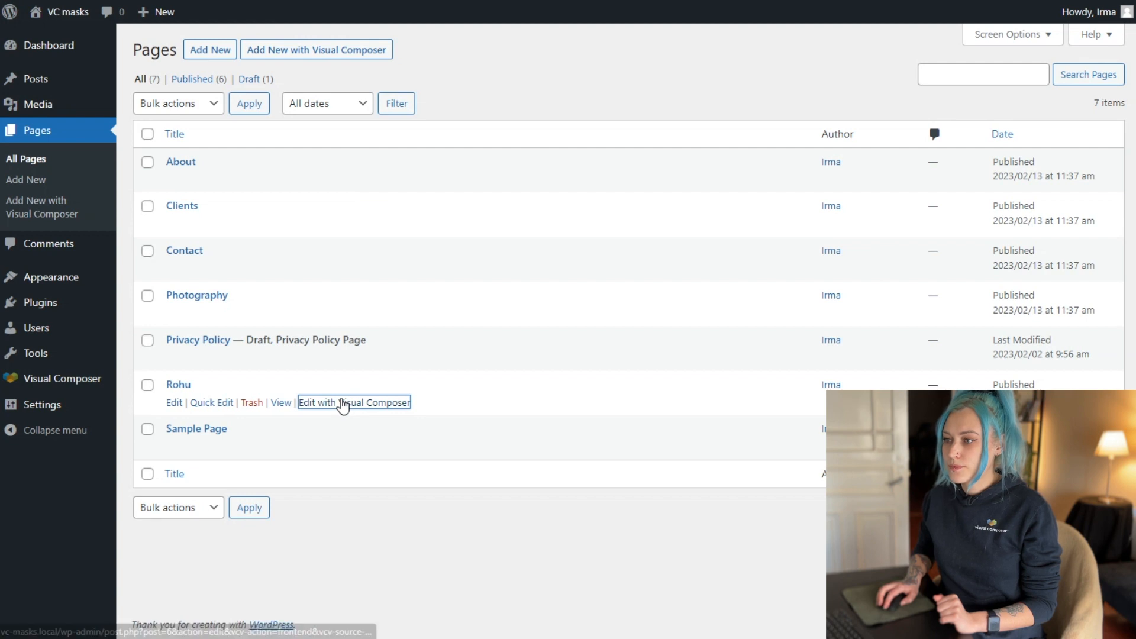
pyautogui.click(354, 403)
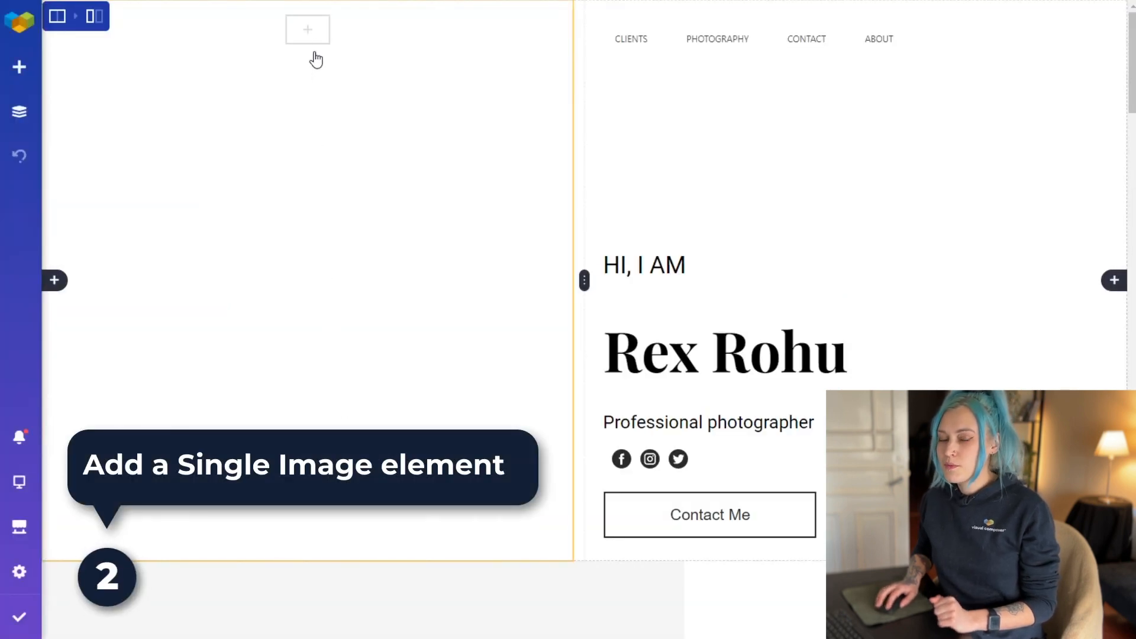
pyautogui.moveTo(308, 30)
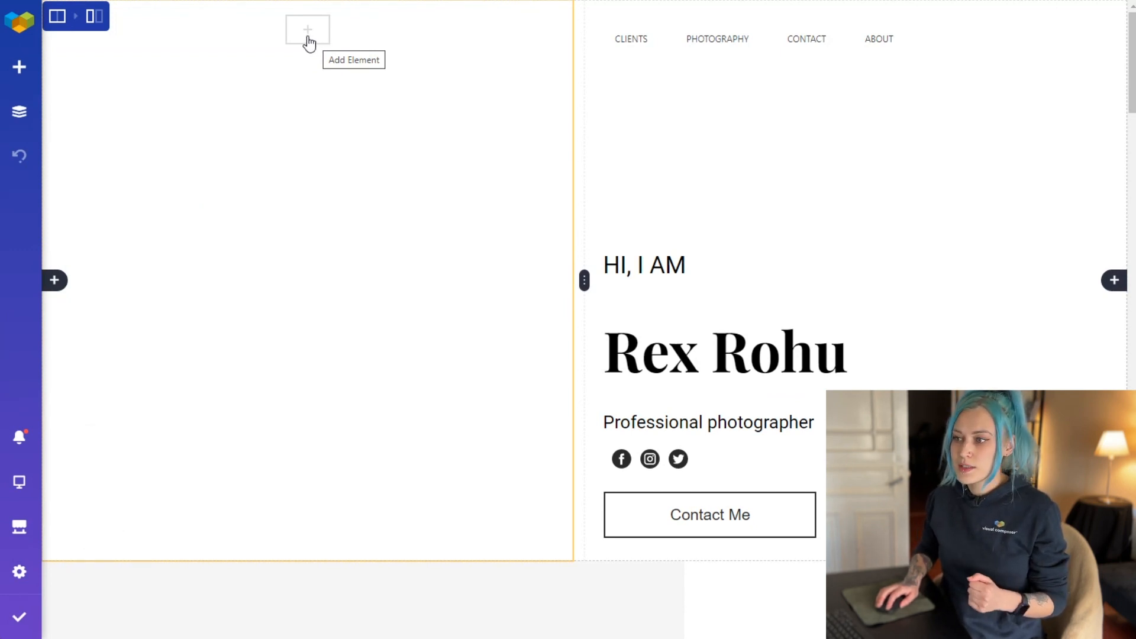
# Insert a Single Image element into the empty left column of the Rohu hero
pyautogui.click(307, 30)
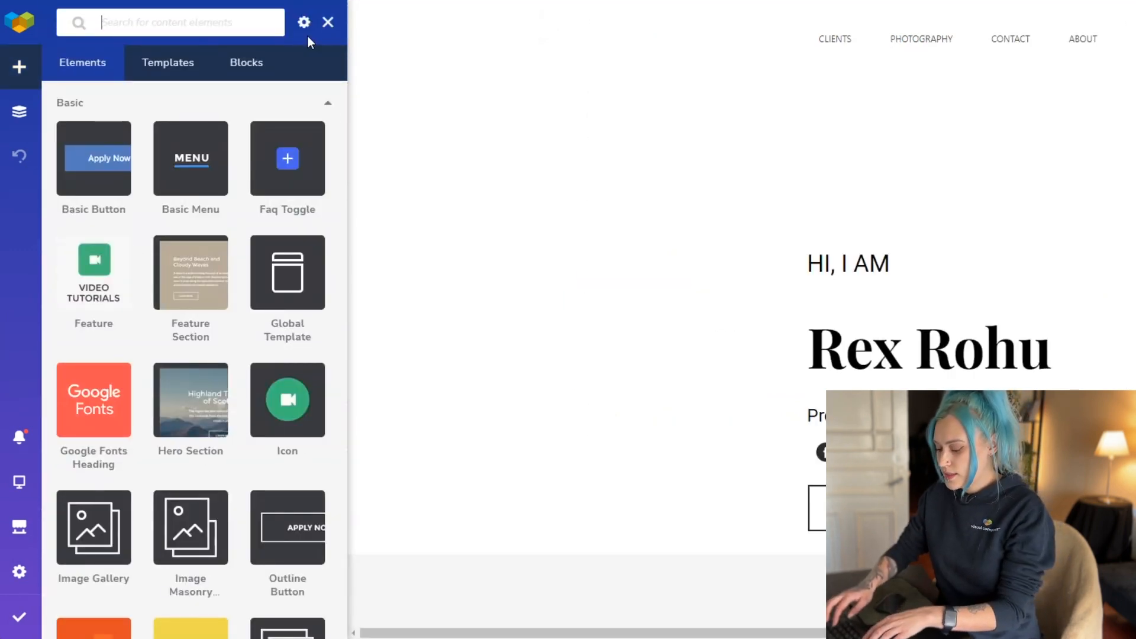
pyautogui.write('singlee')
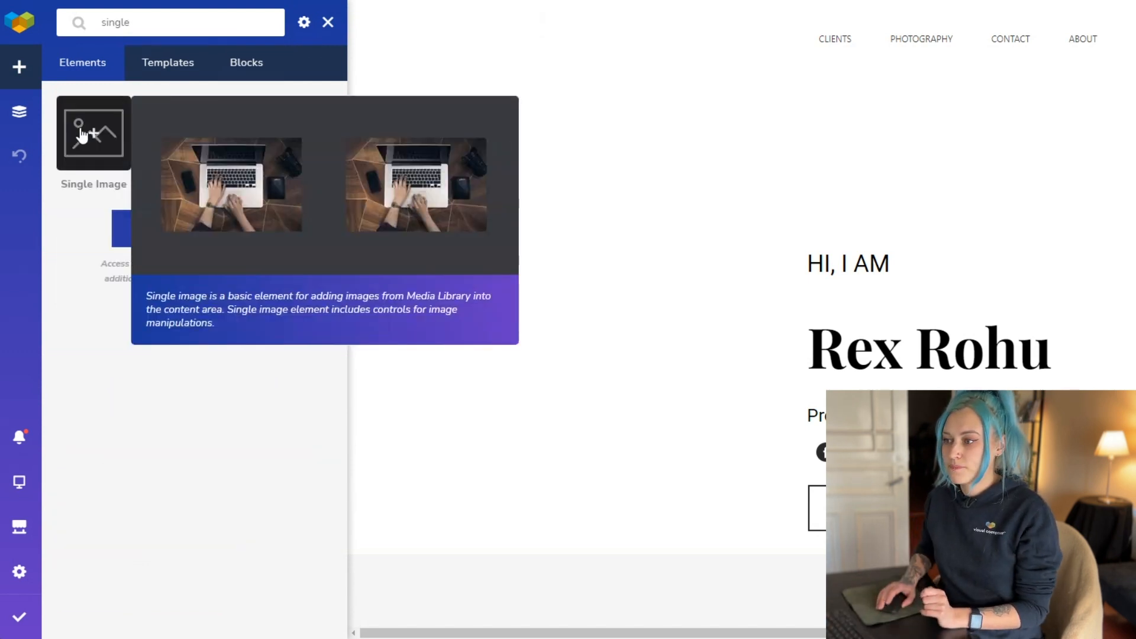
pyautogui.click(93, 133)
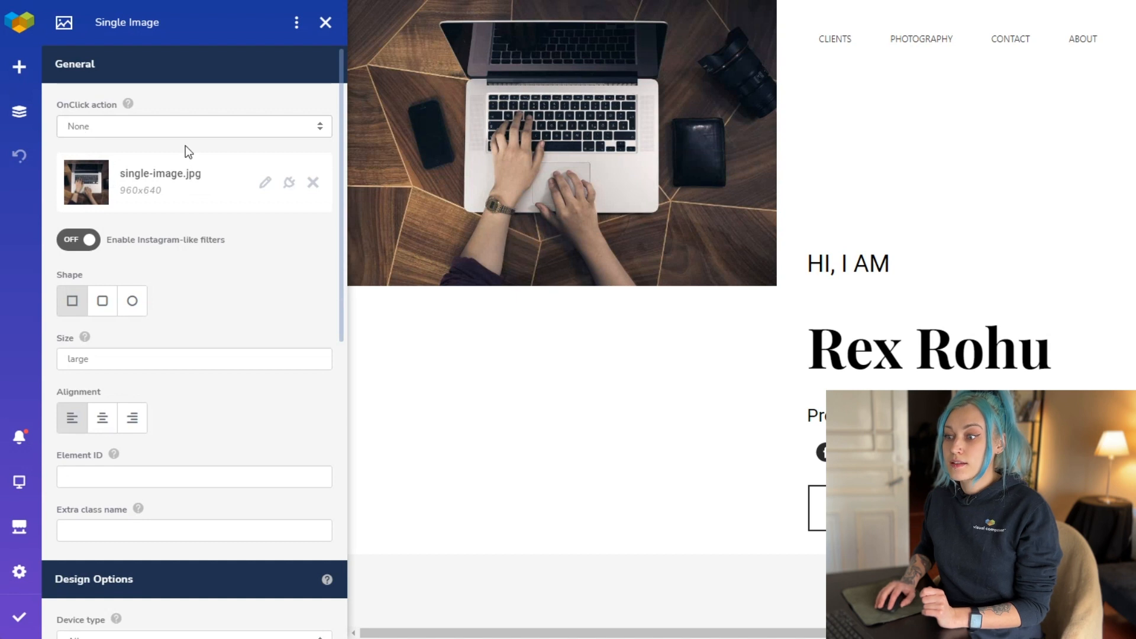
pyautogui.moveTo(265, 182)
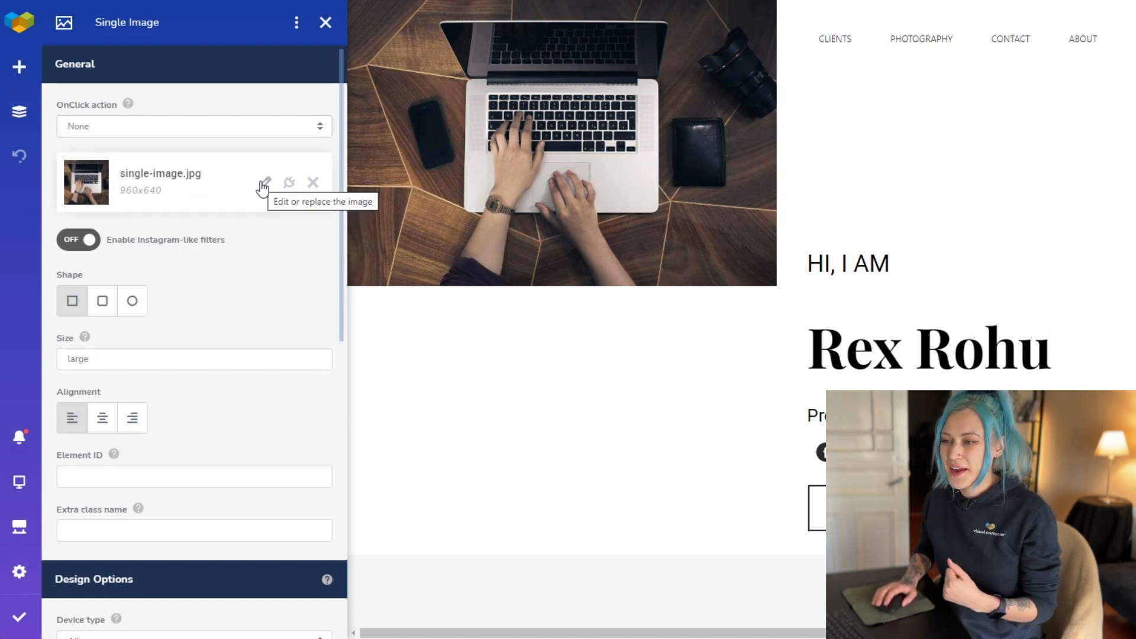
# Replace the laptop photo with the woman's portrait and give it extra class name 'mask'
pyautogui.click(264, 182)
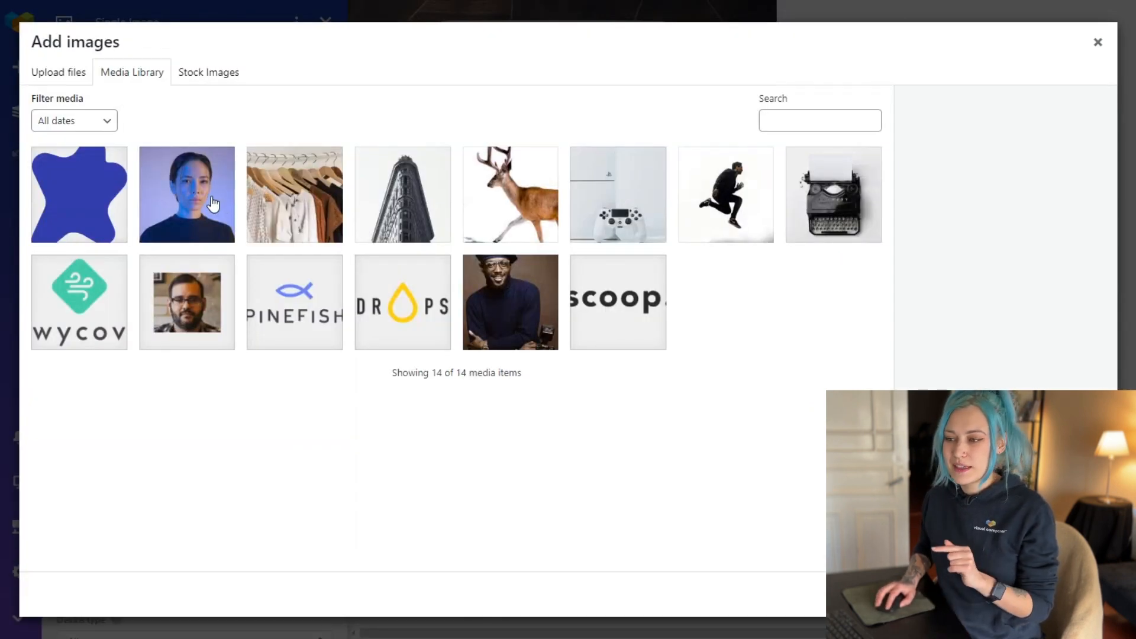
pyautogui.click(185, 192)
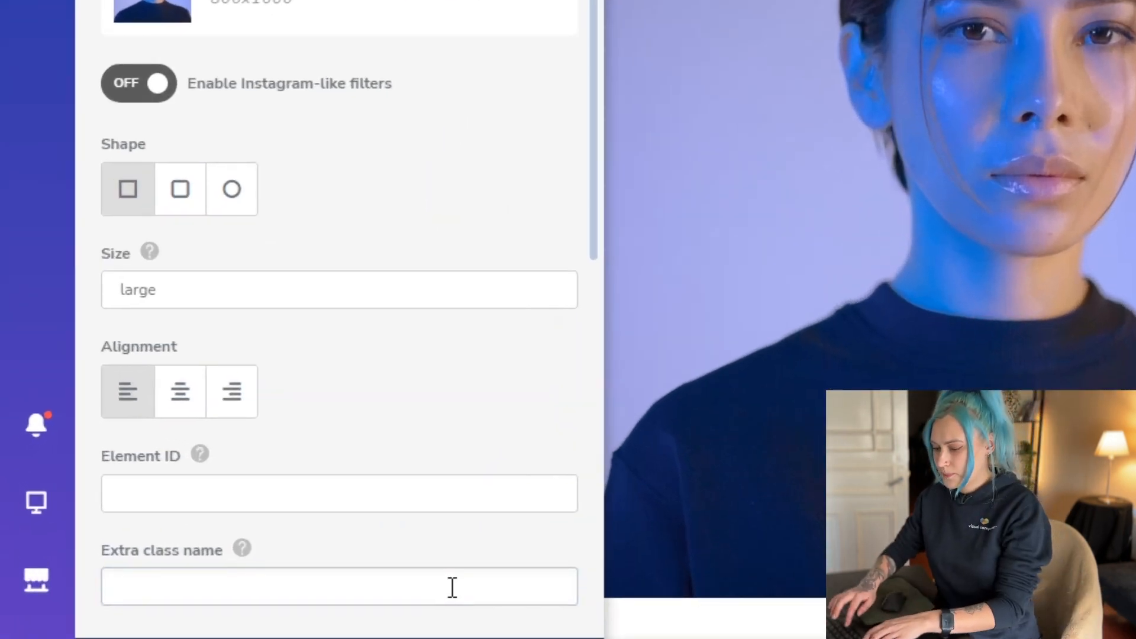
pyautogui.write('mask')
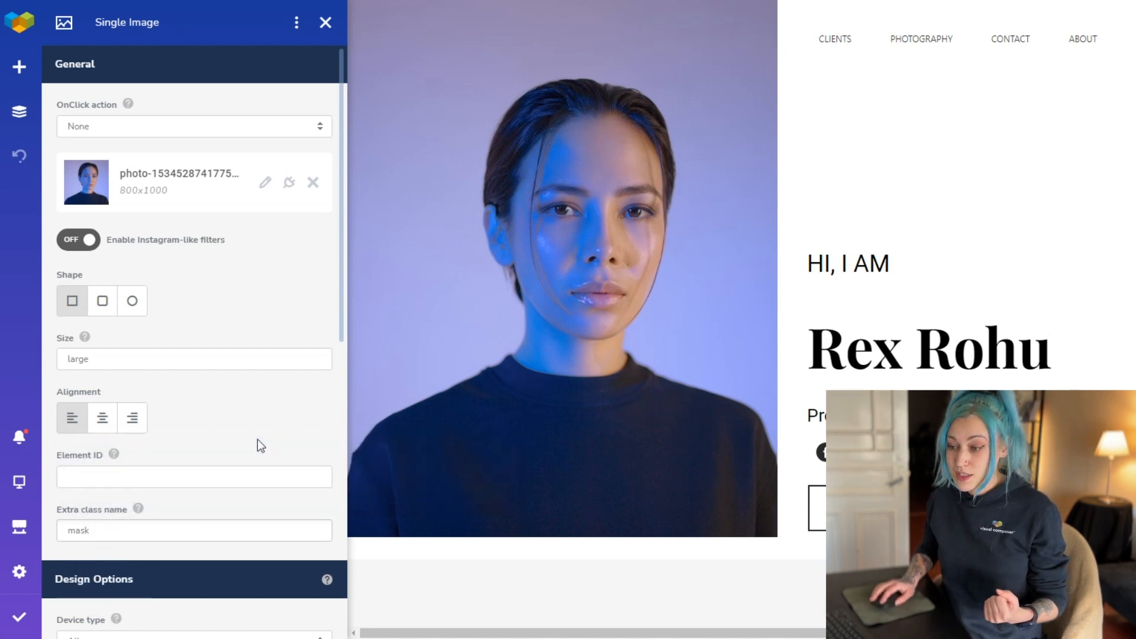
# Start a .mask rule in the page's local custom CSS with a mask: url( declaration
pyautogui.click(20, 572)
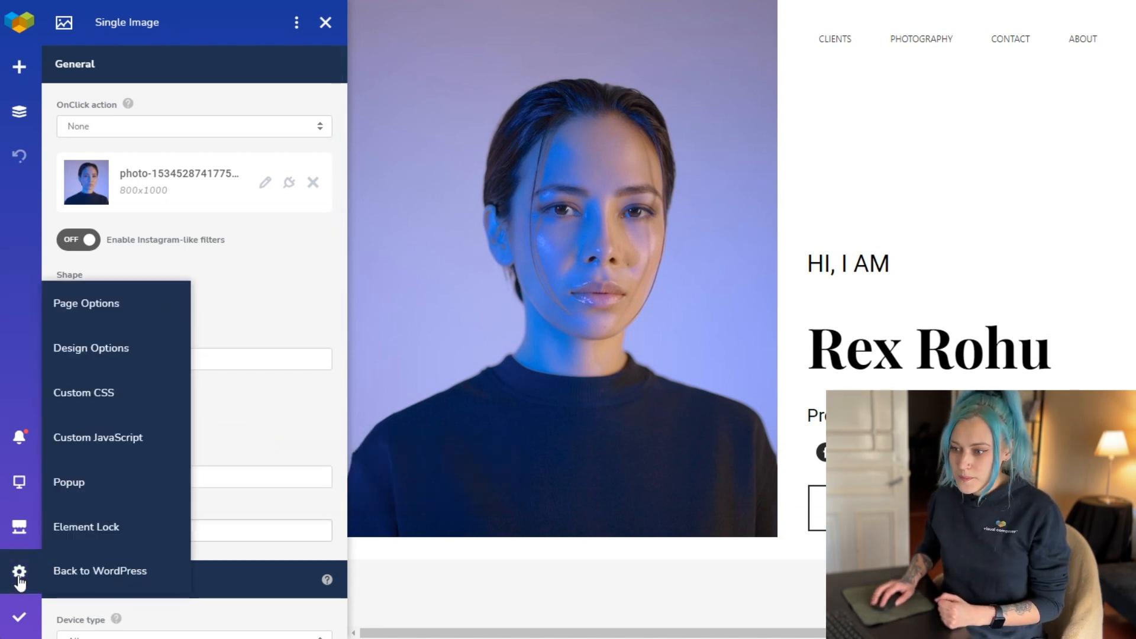
pyautogui.click(83, 392)
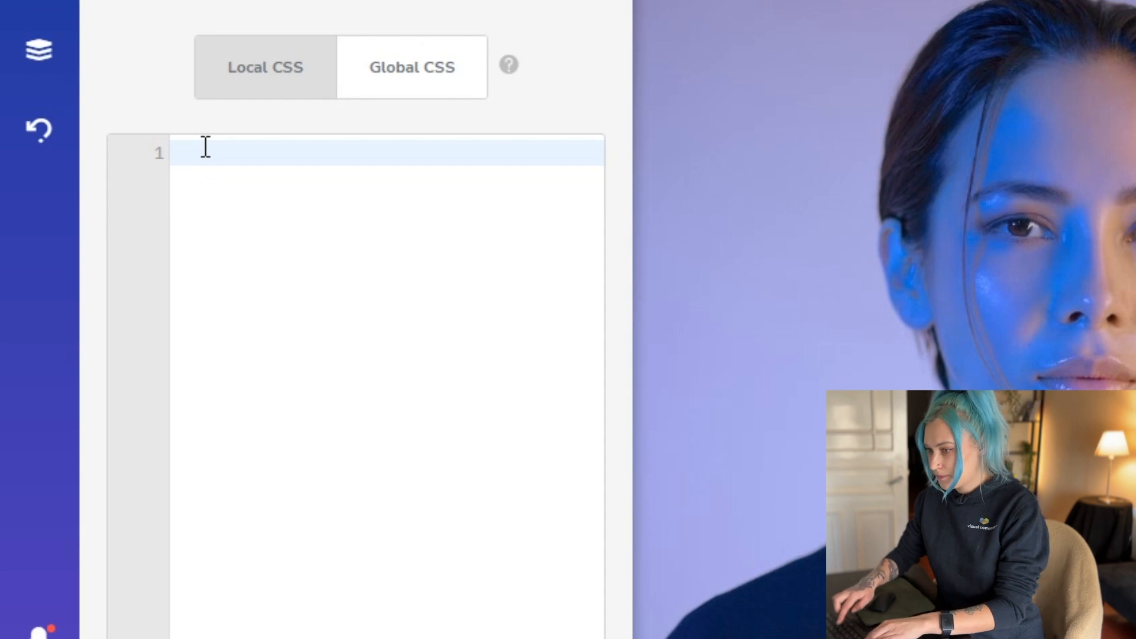
pyautogui.write('.mask {}')
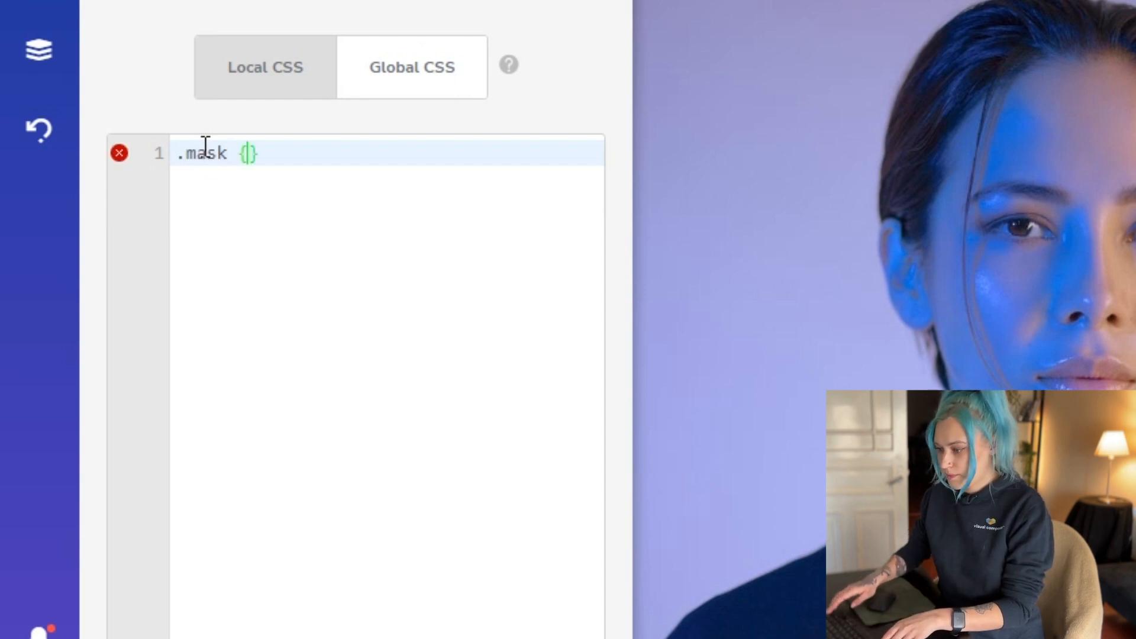
pyautogui.press('enter')
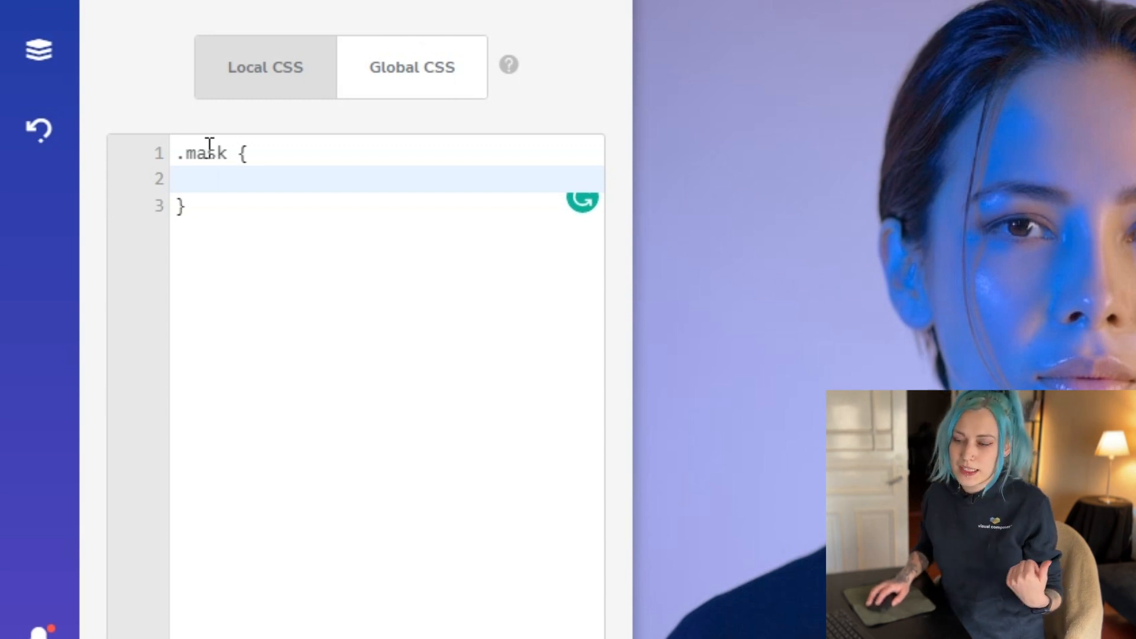
pyautogui.write('mask')
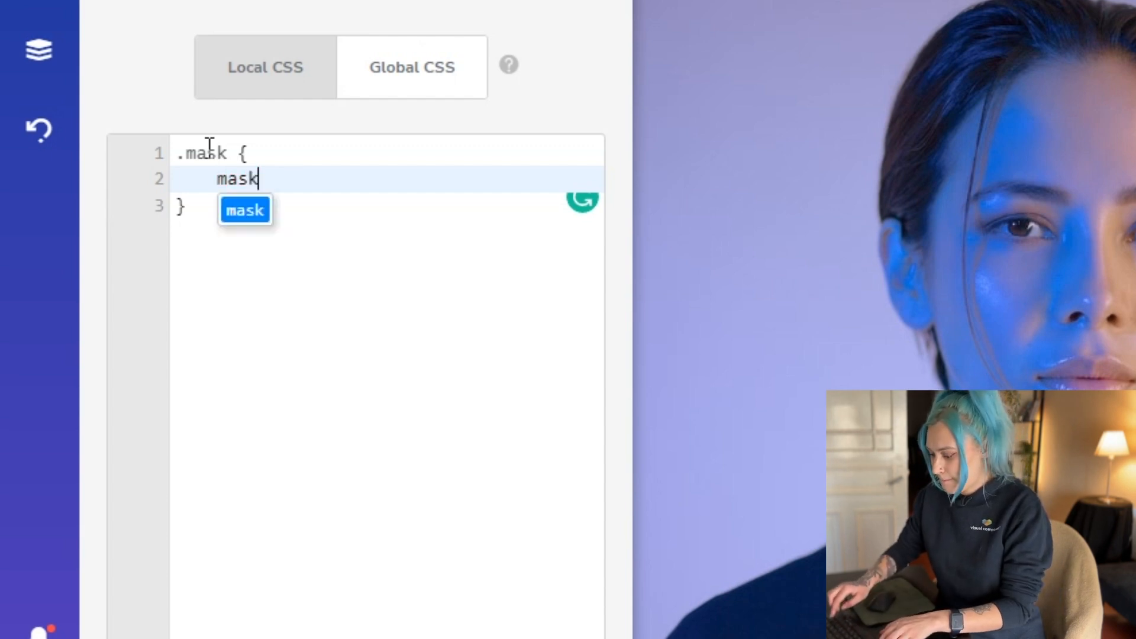
pyautogui.write(': ur')
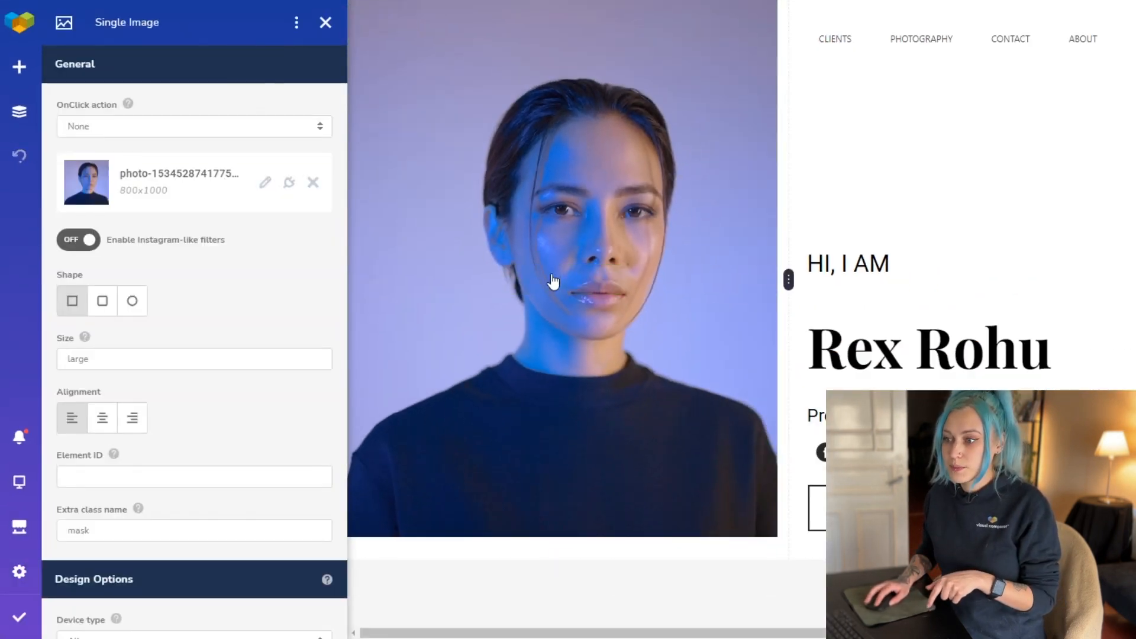
# Copy the mask-10.svg blob's full file URL from the Media Library
pyautogui.click(265, 183)
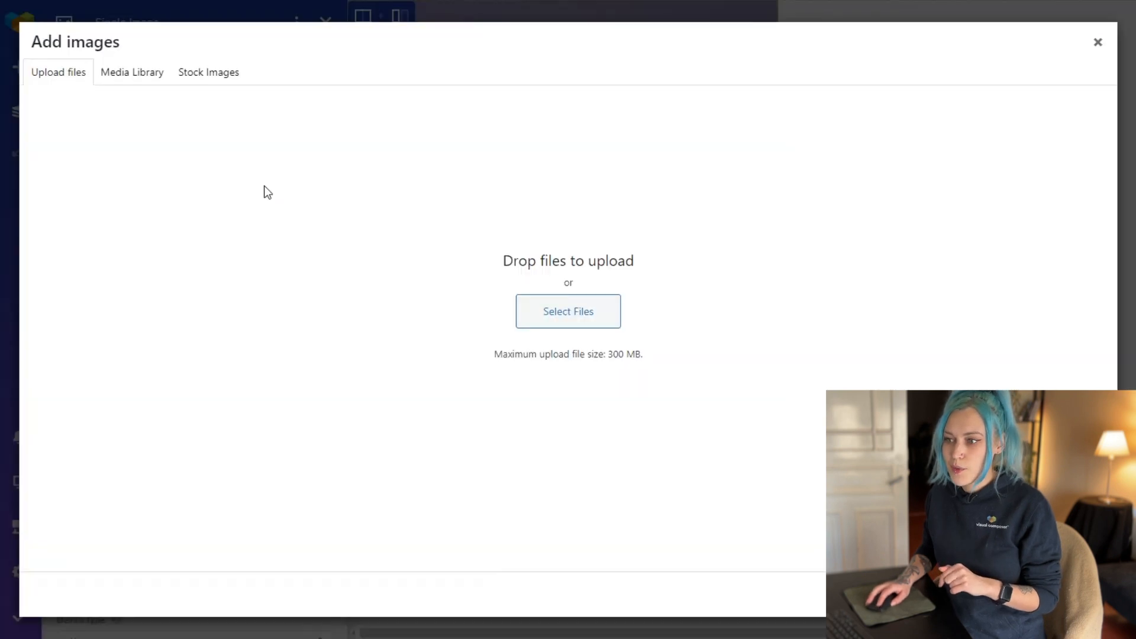
pyautogui.moveTo(132, 72)
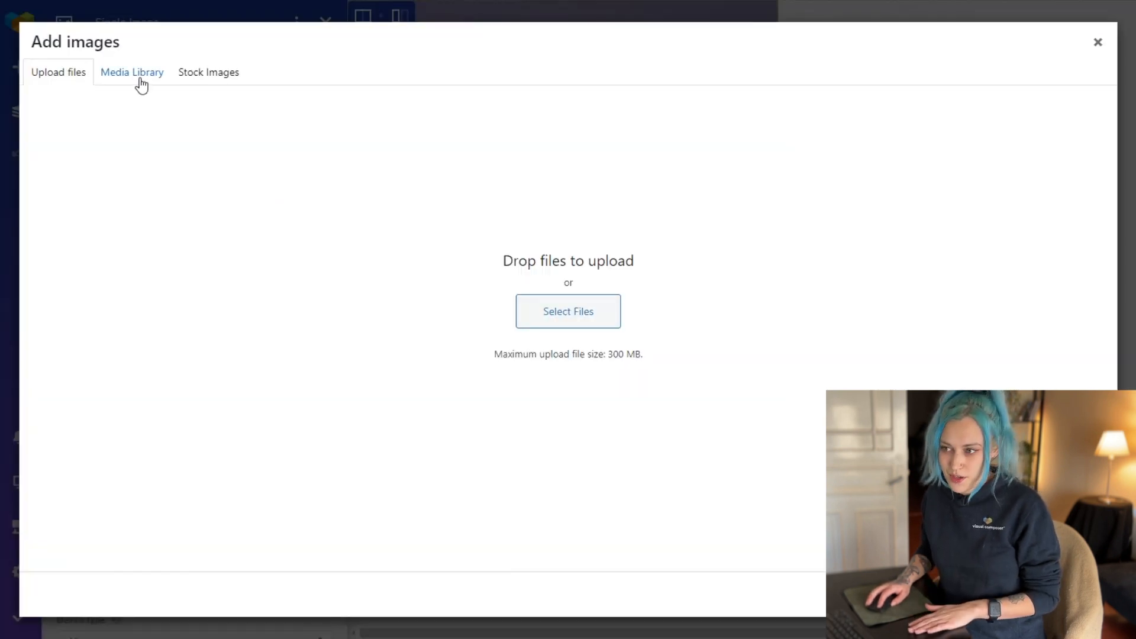
pyautogui.click(131, 73)
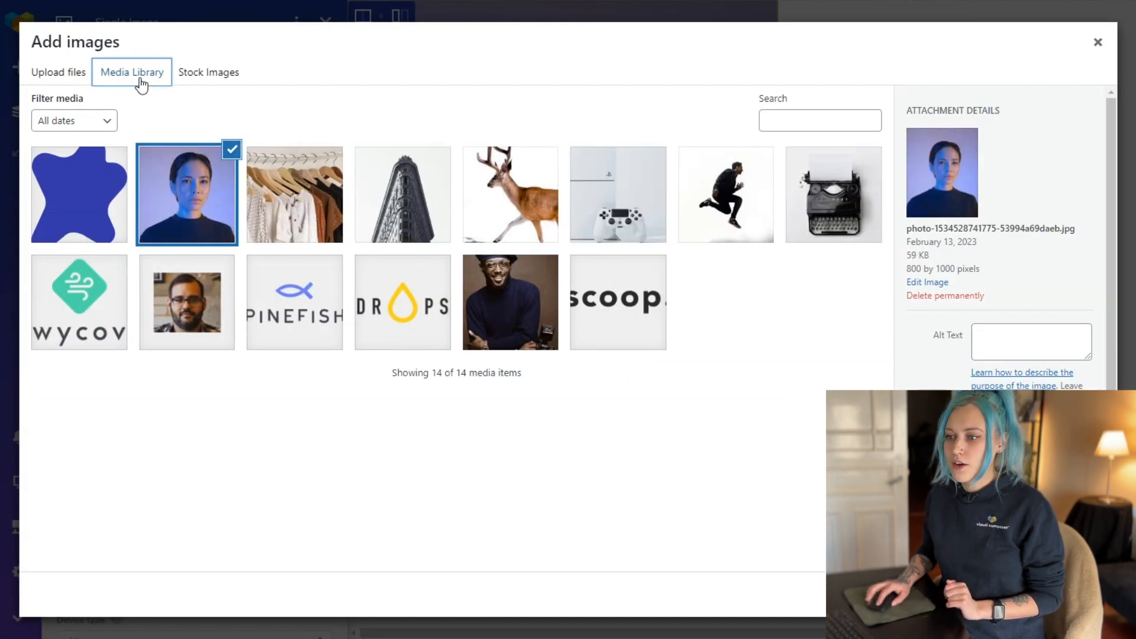
pyautogui.click(78, 193)
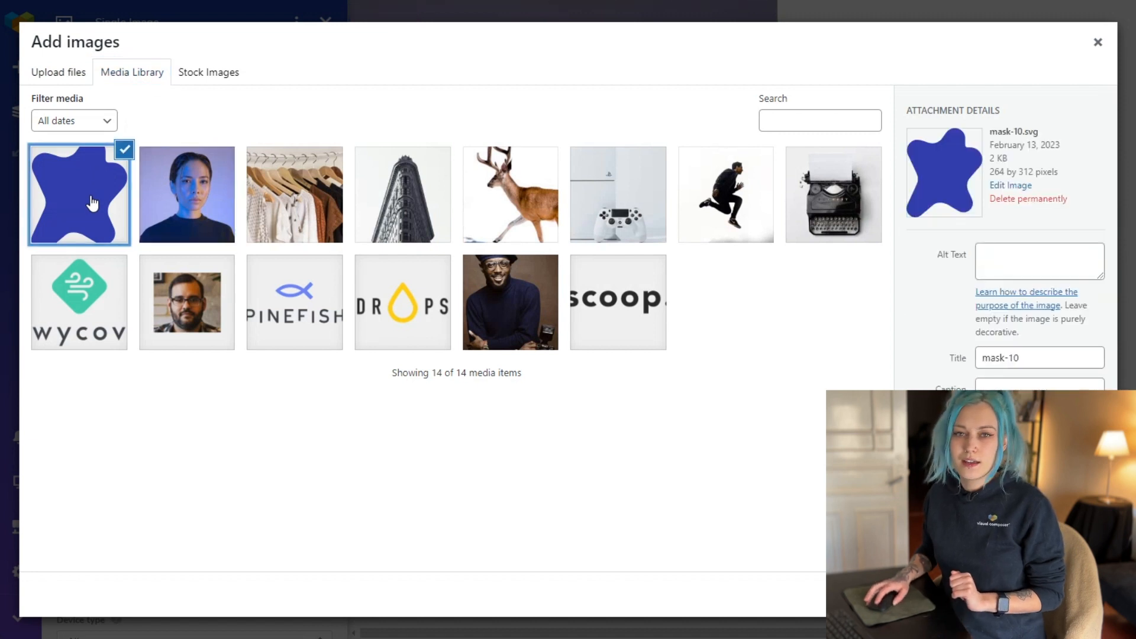
pyautogui.moveTo(512, 283)
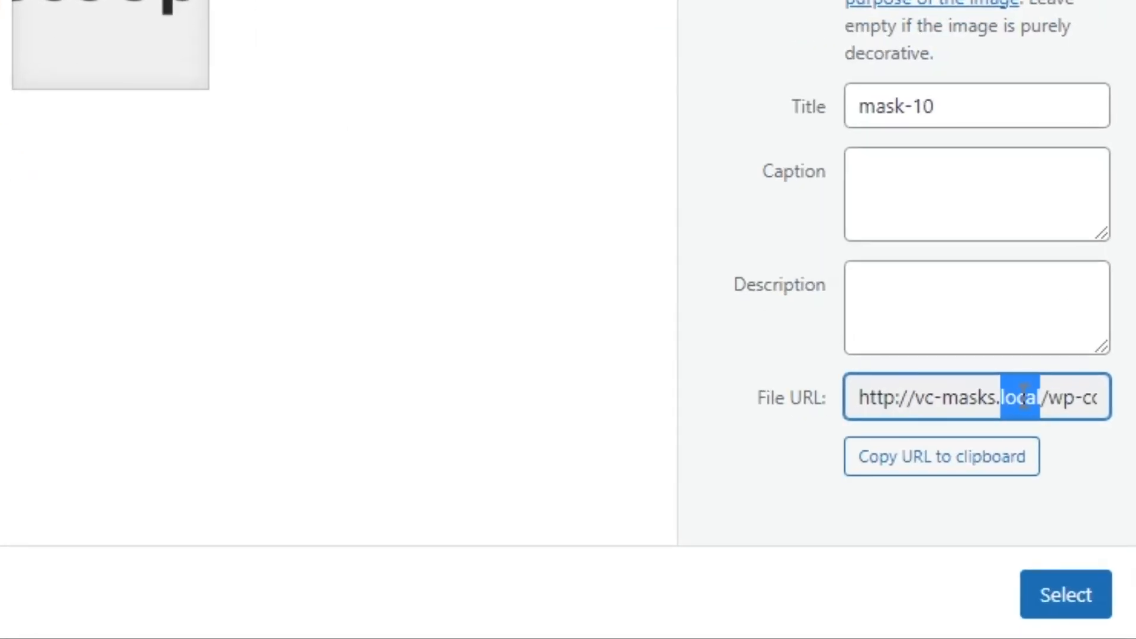
pyautogui.tripleClick(974, 398)
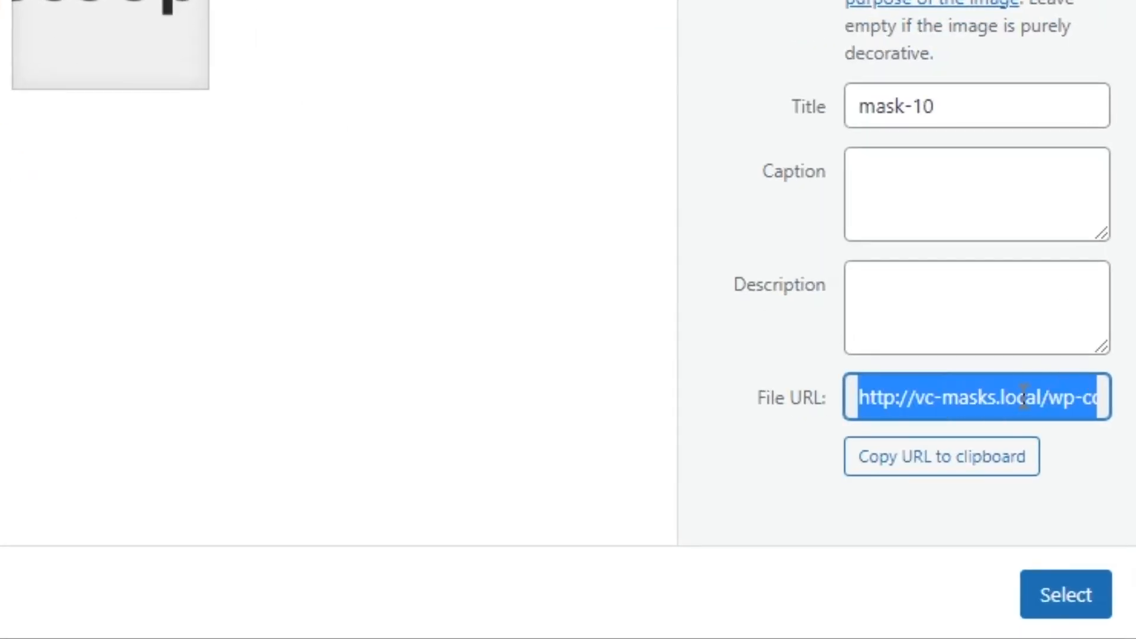
pyautogui.click(1064, 594)
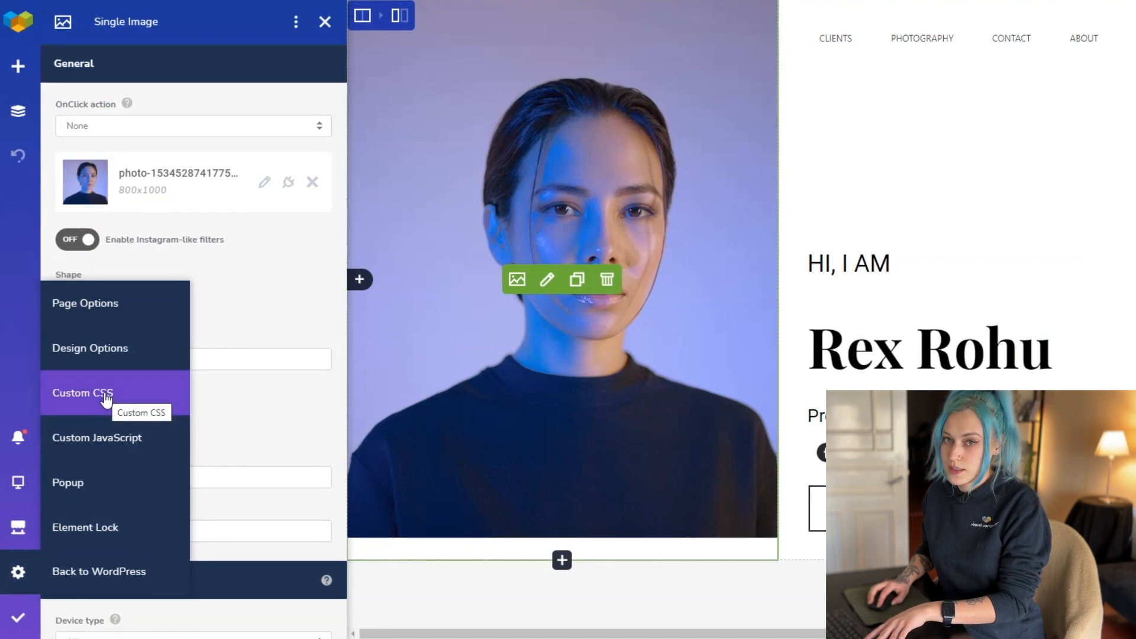
# Complete the declaration as mask: url(…/mask-10.svg) no-repeat center;
pyautogui.click(82, 393)
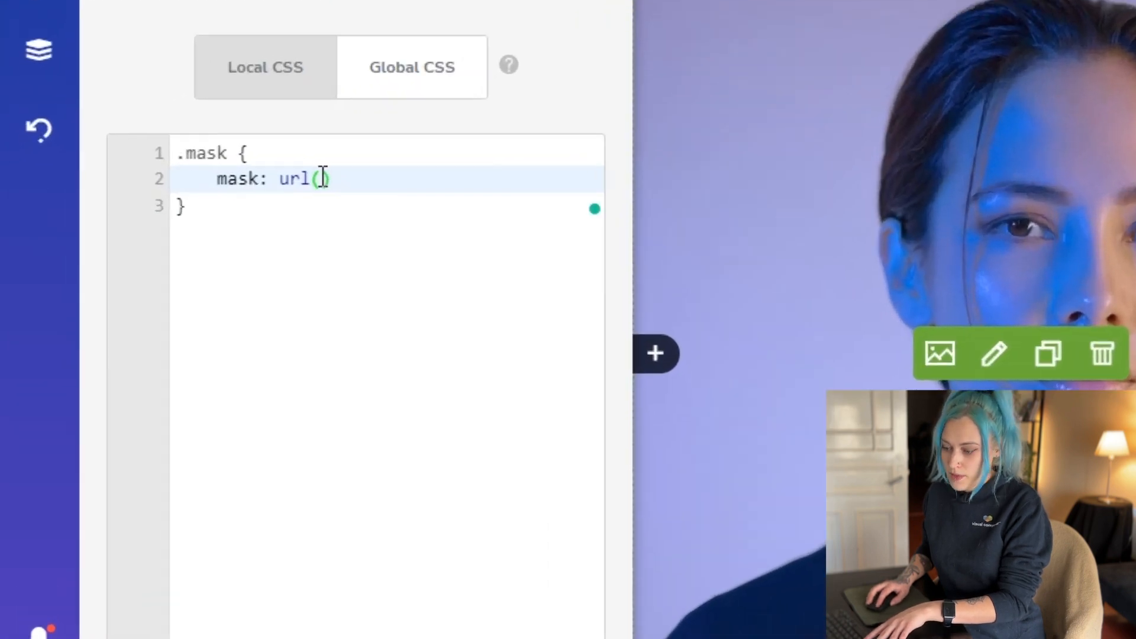
pyautogui.write('http://vc-masks.local/wp-content/uploads/2023/02/mask-10.svg')
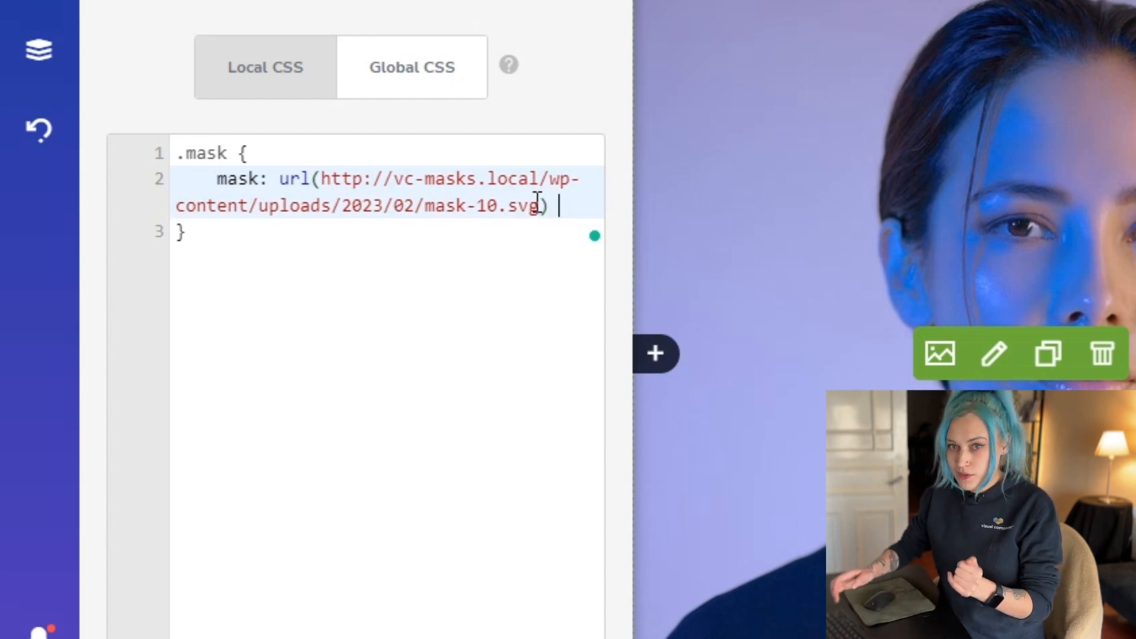
pyautogui.write('no-r')
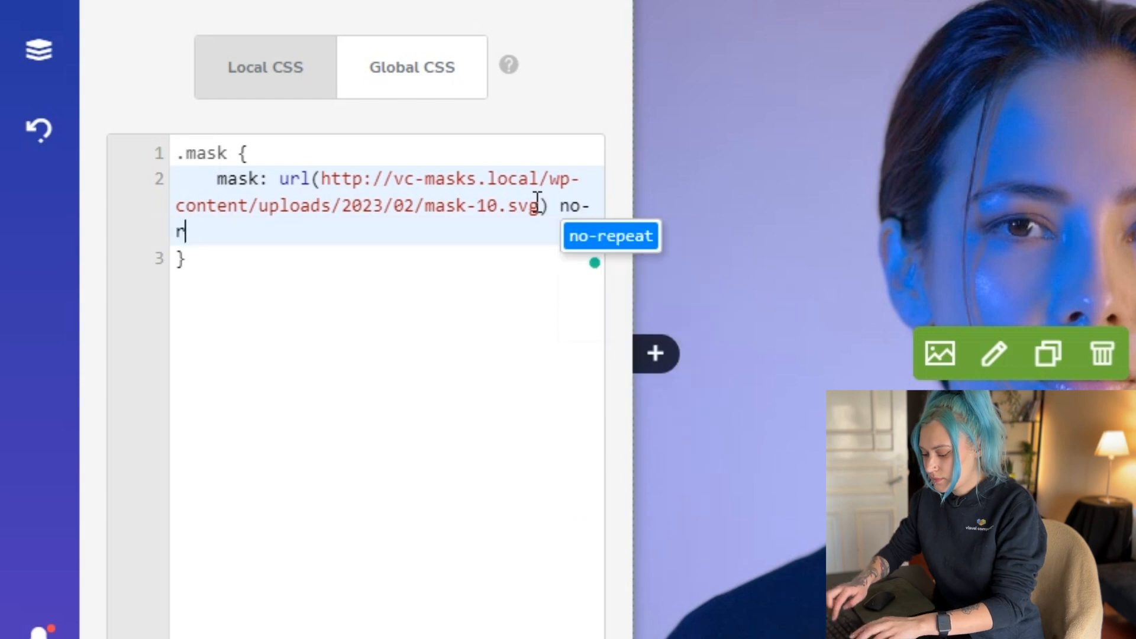
pyautogui.write('epeat')
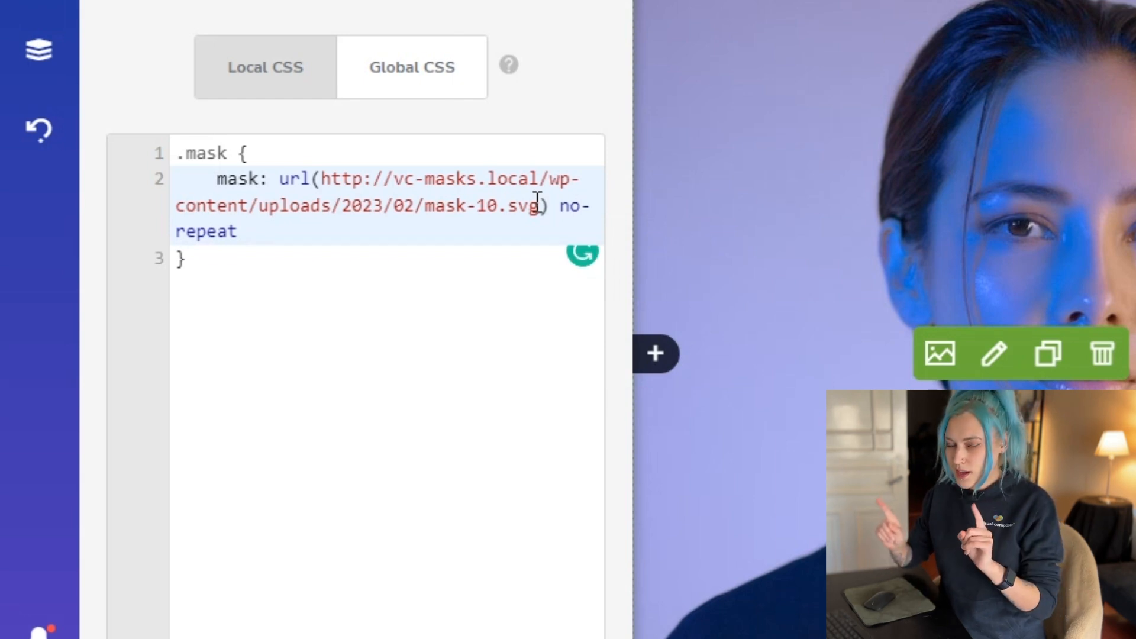
pyautogui.write('center;')
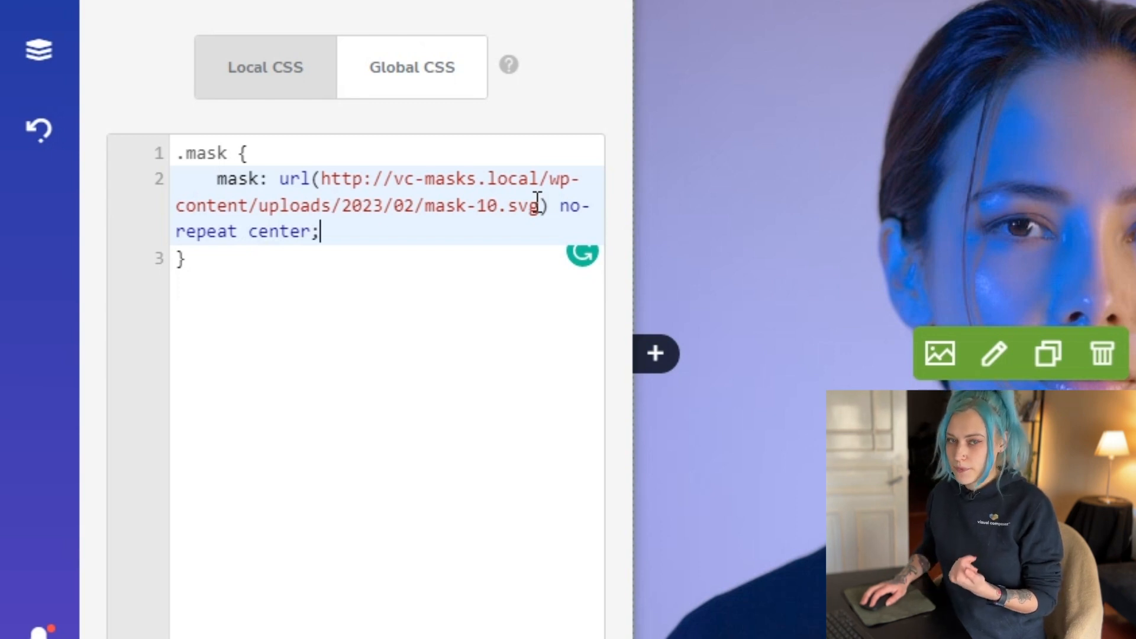
# Add -webkit-mask: url(…/mask-10.svg) no-repeat center; so the portrait clips to the blob
pyautogui.press('Enter')
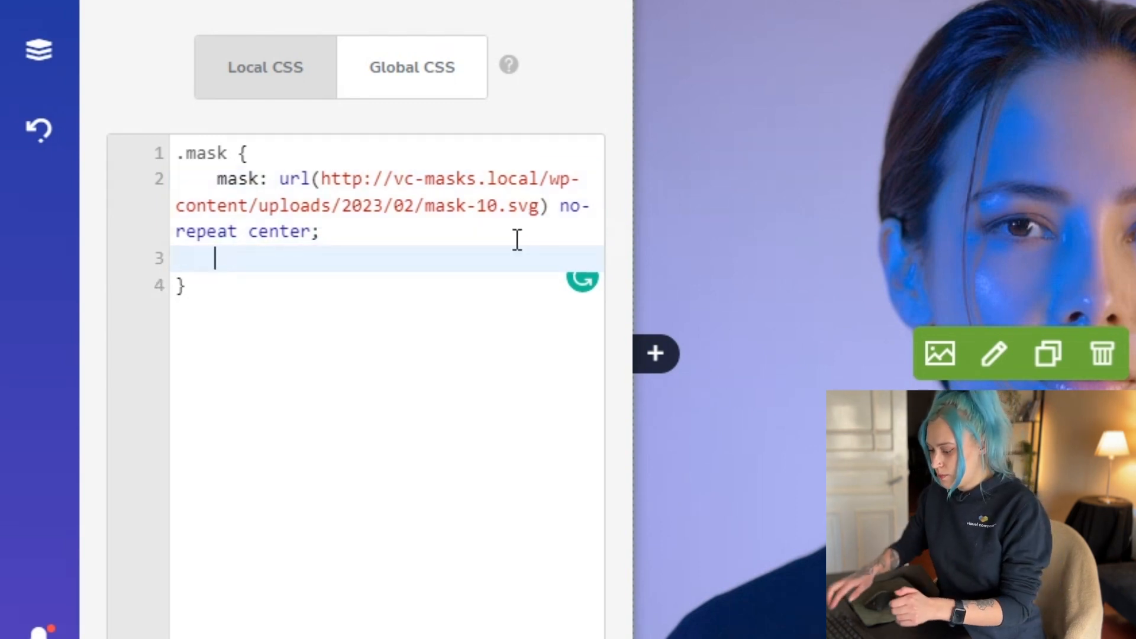
pyautogui.write('-web')
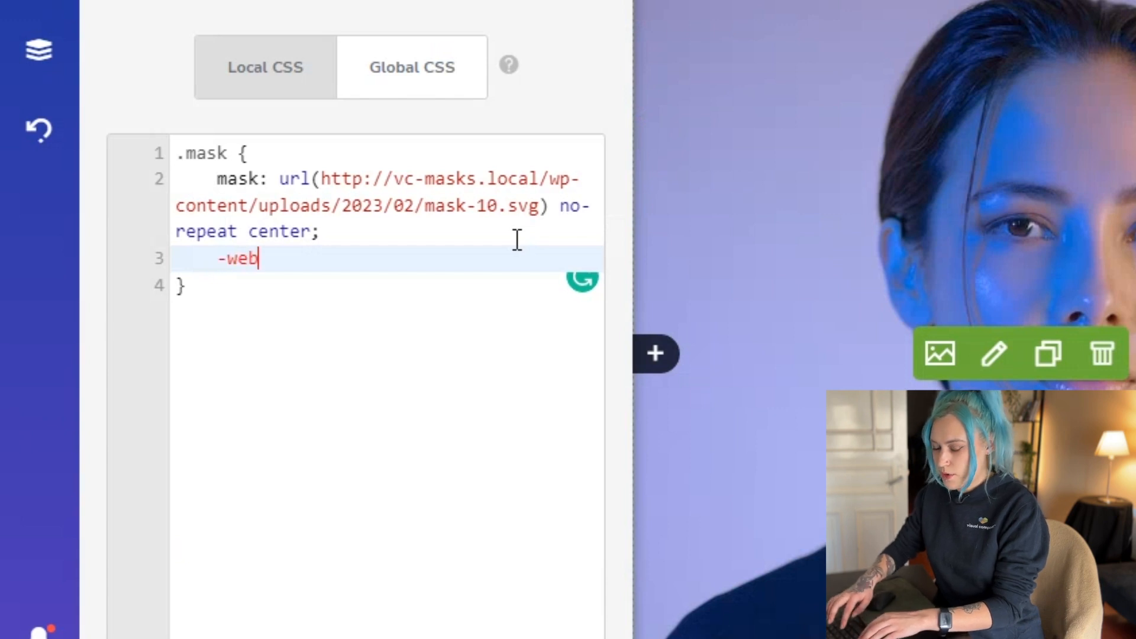
pyautogui.write('kit-')
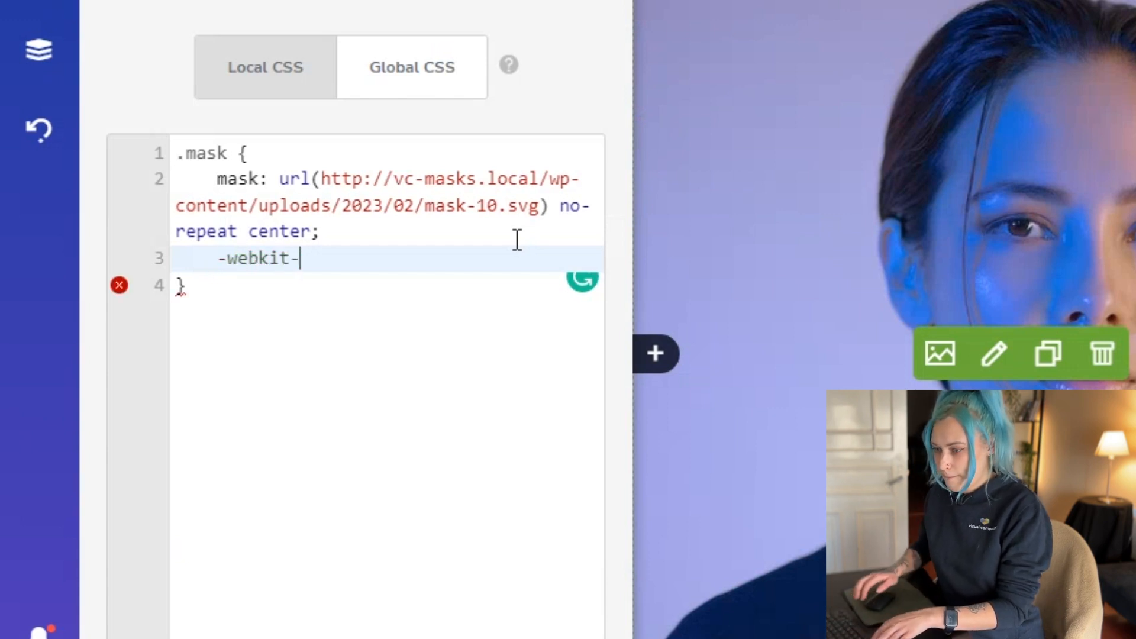
pyautogui.write('mask')
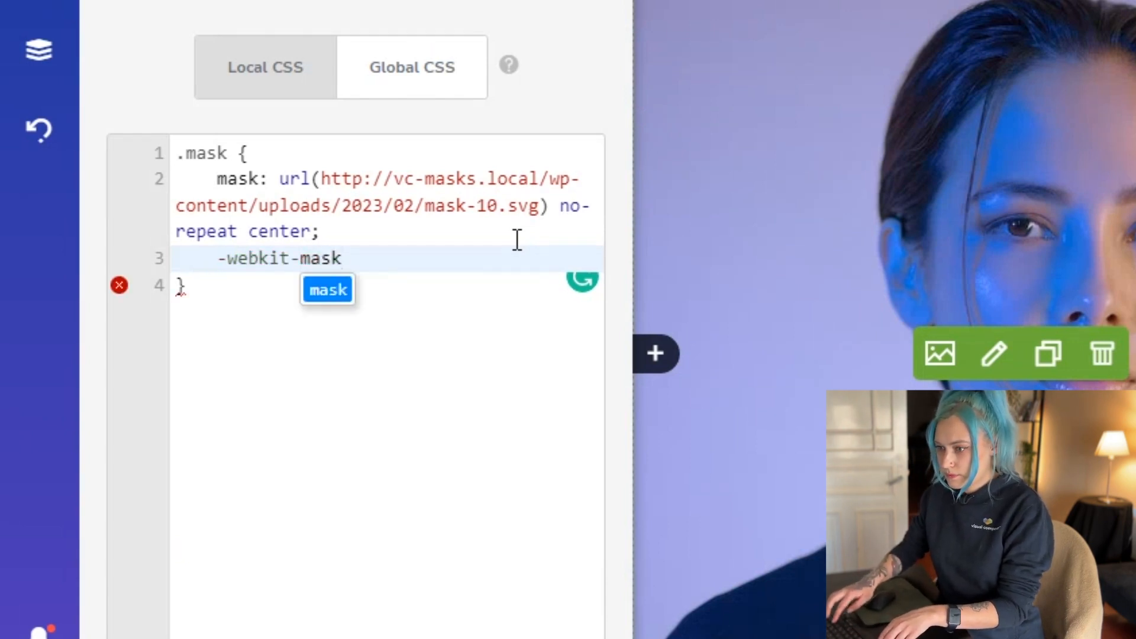
pyautogui.write(':')
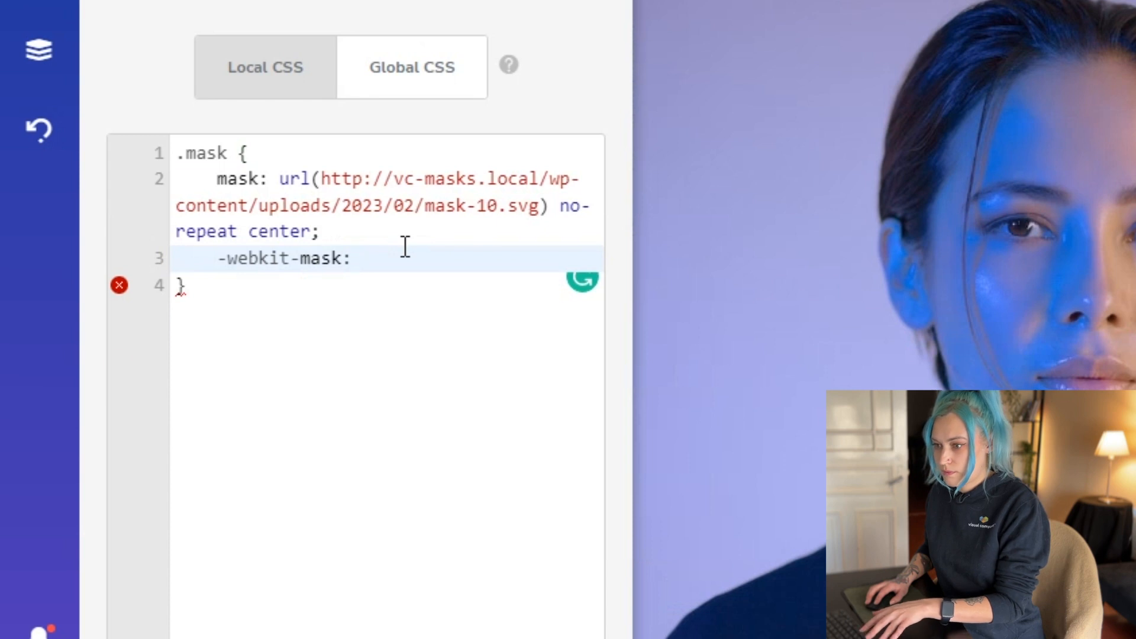
pyautogui.write('url(http://vc-masks.local/wp-content/uploads/2023/02/mask-10.svg) no-repeat center;')
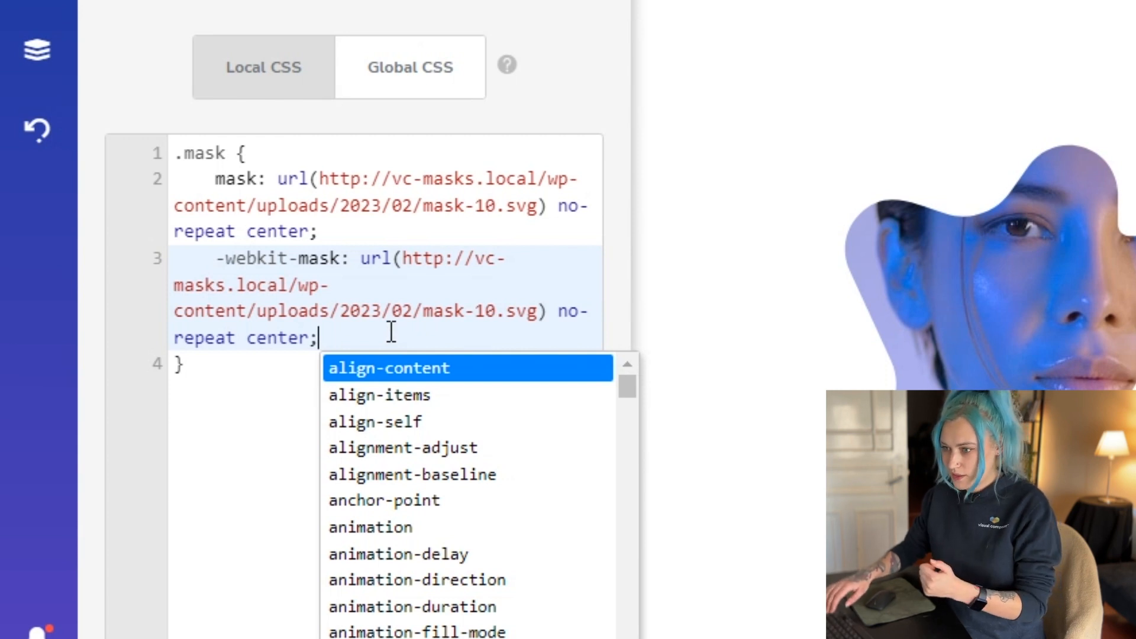
# Add mask-size: 100%; and begin a -webkit-mask-size: declaration on the next line
pyautogui.write('mask')
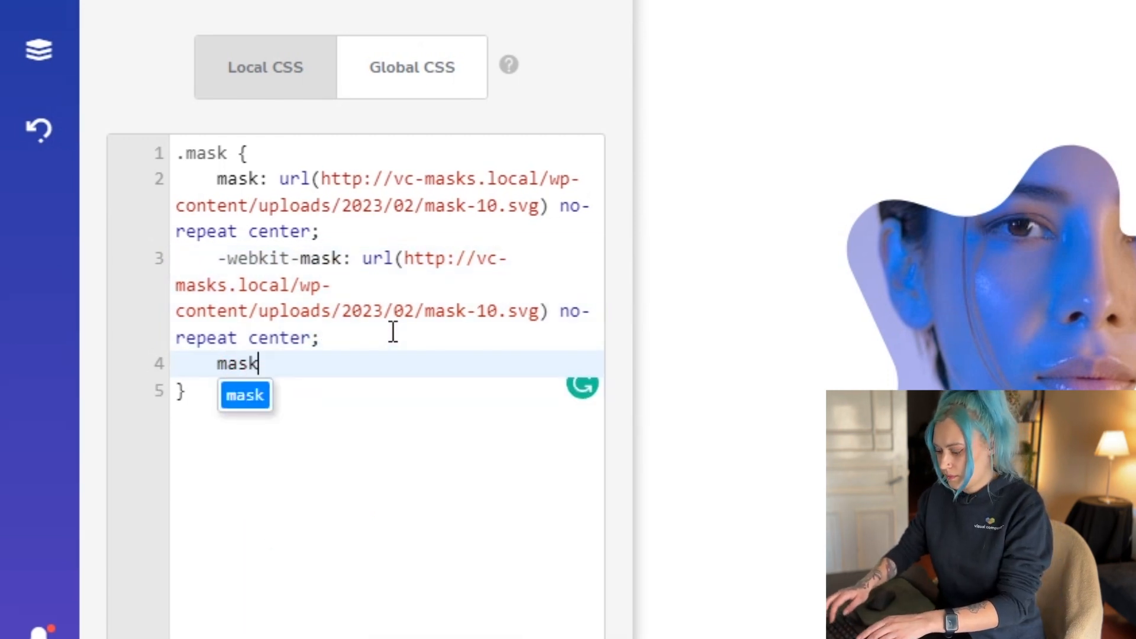
pyautogui.write('-size:')
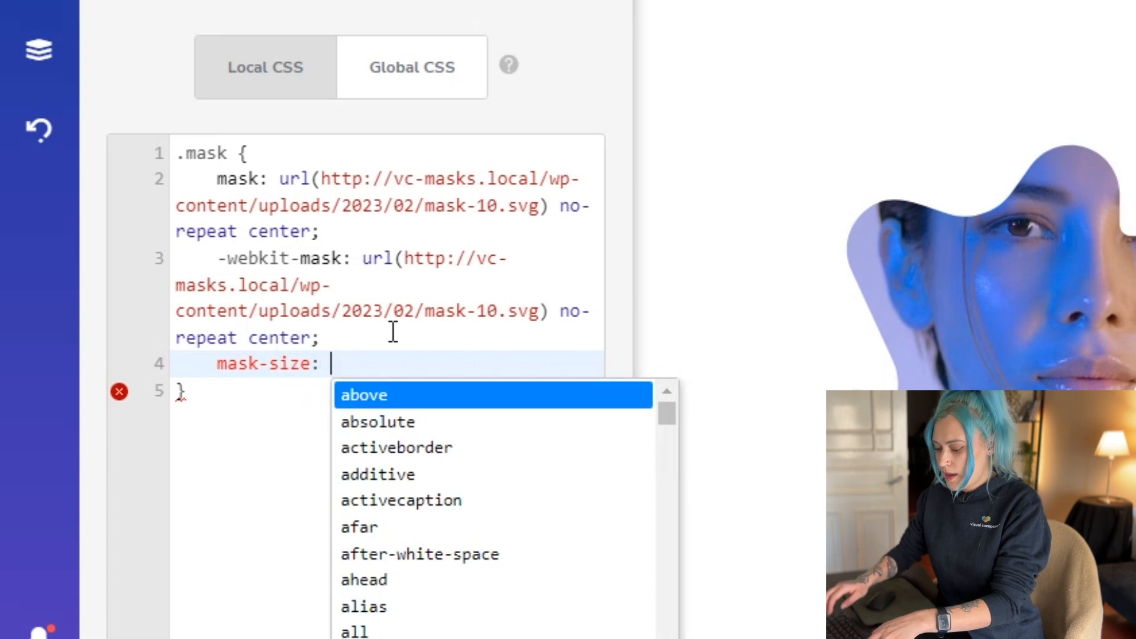
pyautogui.write('100%;')
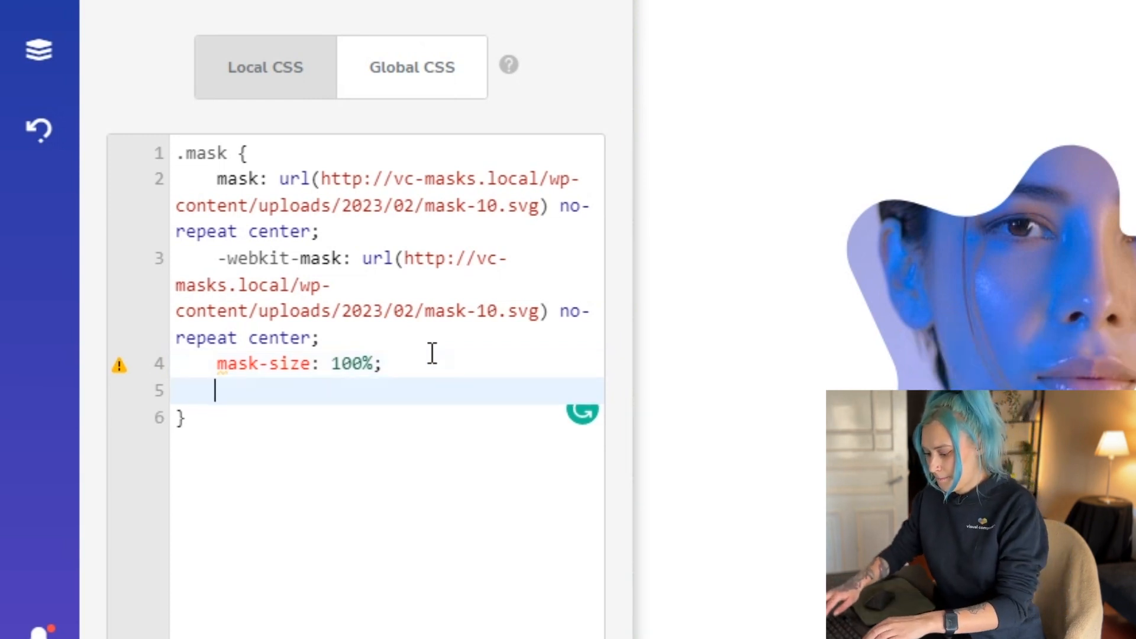
pyautogui.write('-webki')
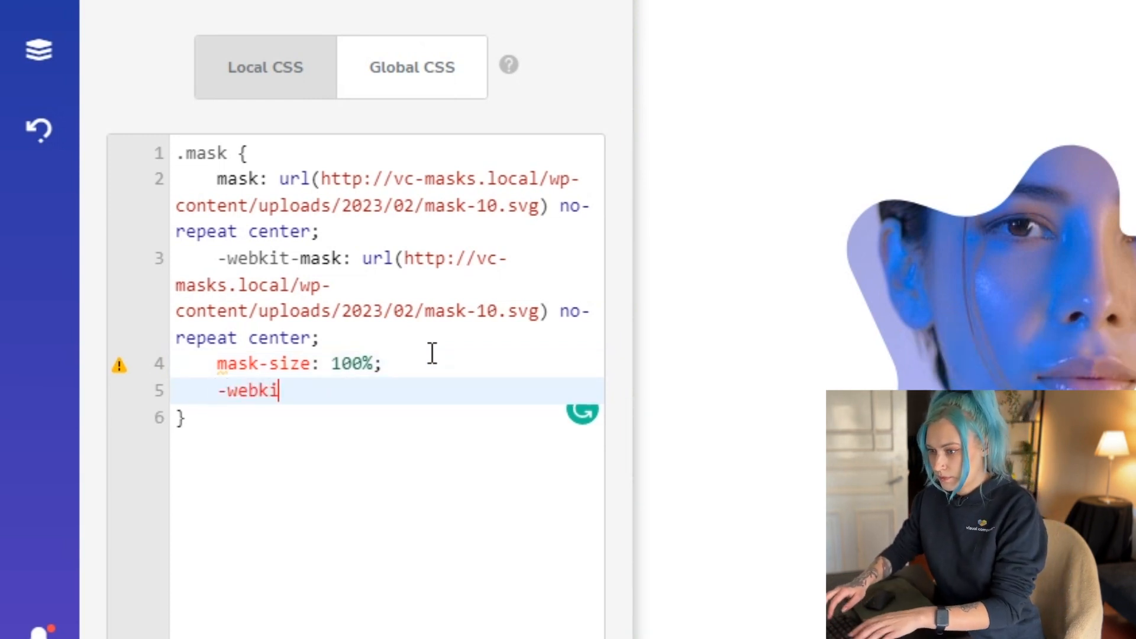
pyautogui.write('t_')
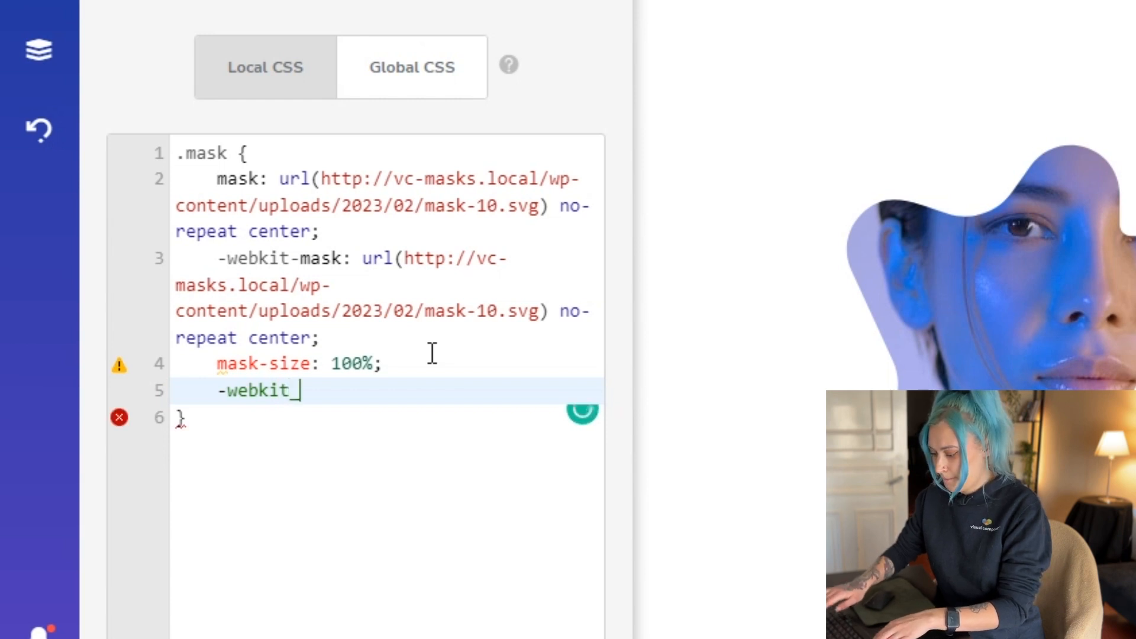
pyautogui.write('-mask-')
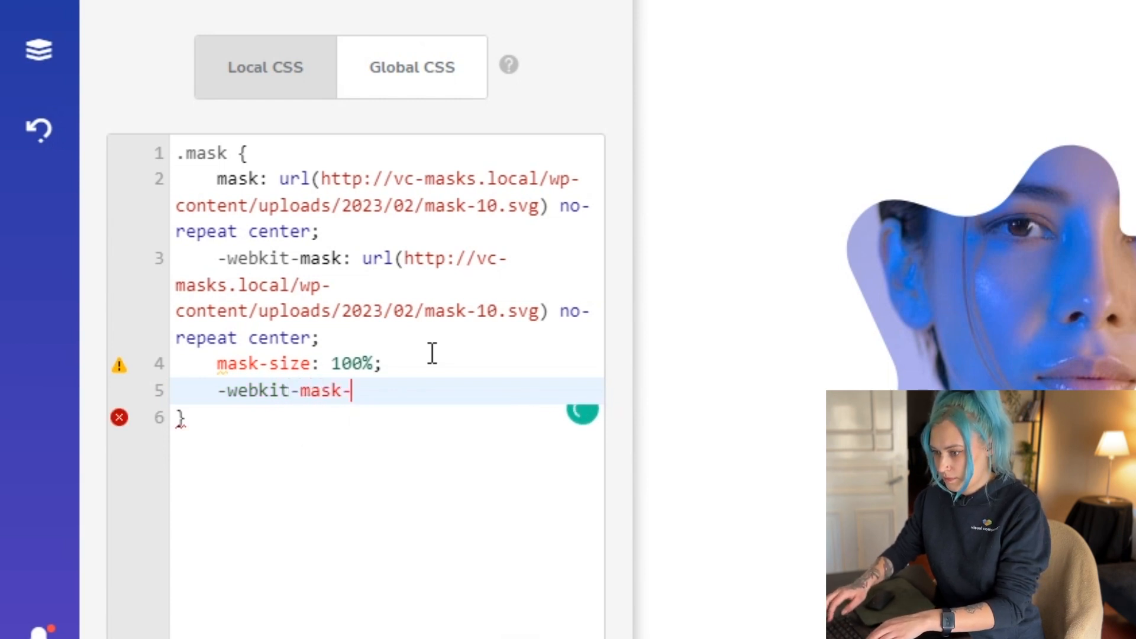
pyautogui.write('size:')
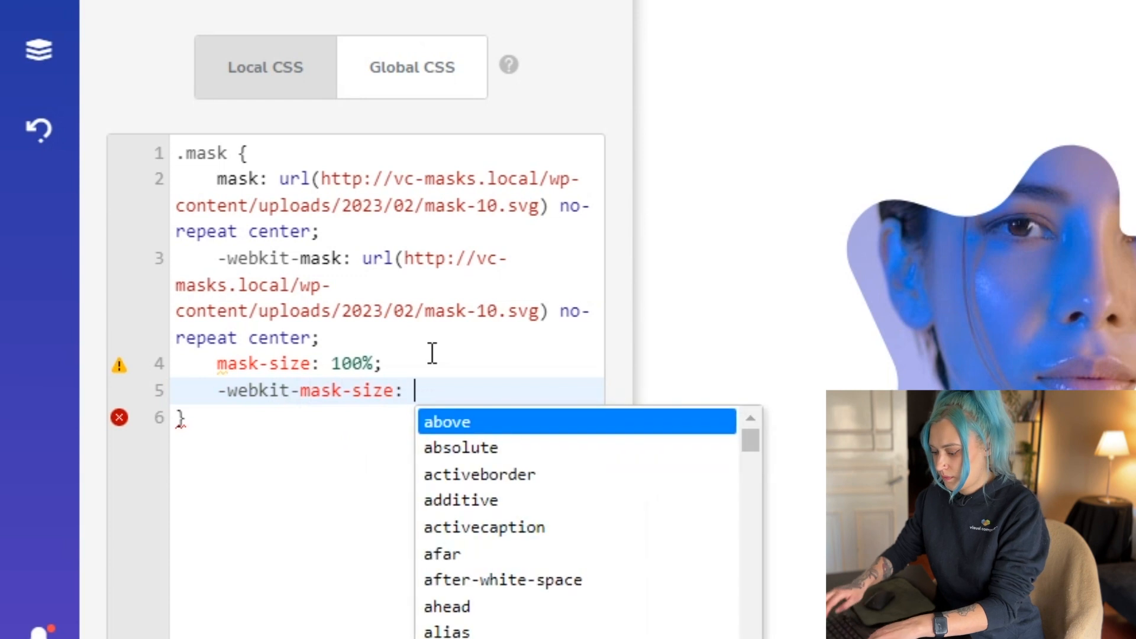